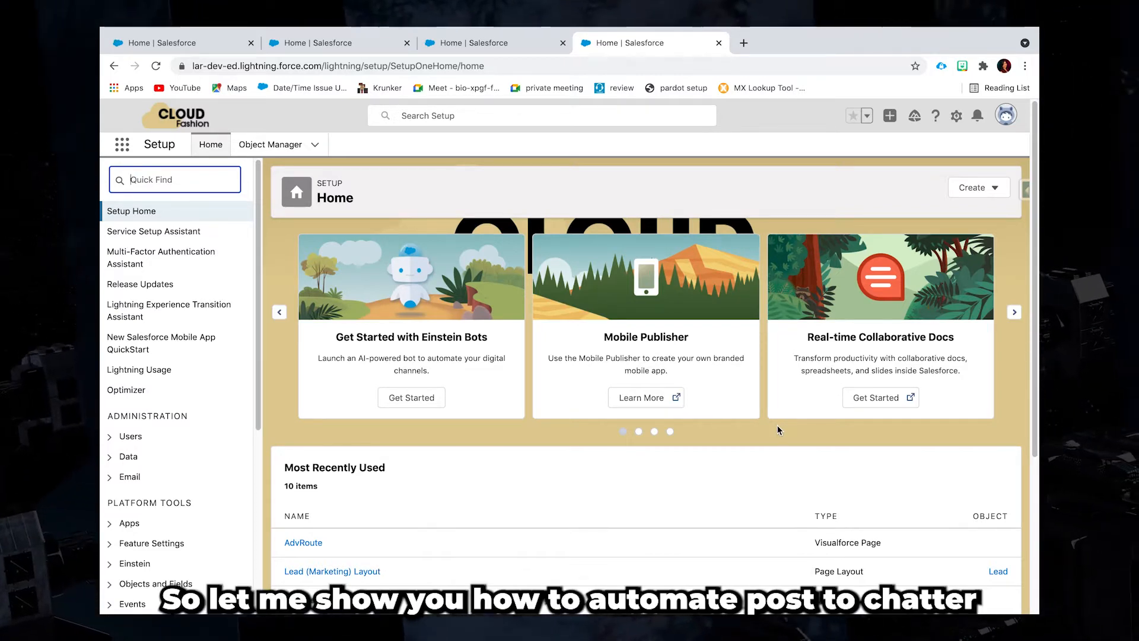
mouse_move(835, 417)
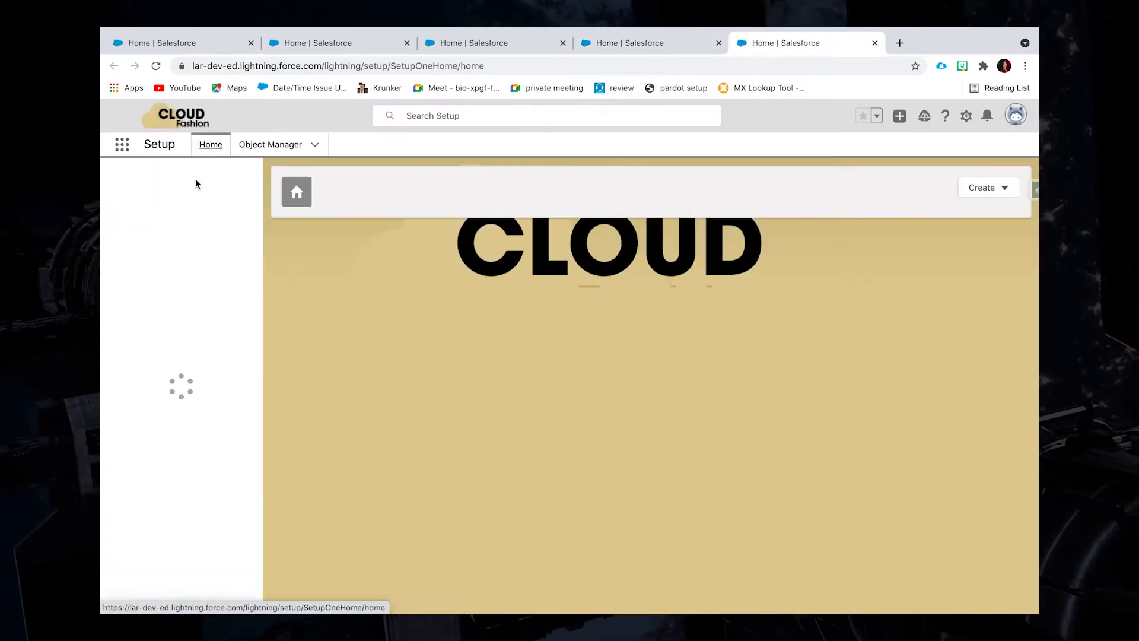
Filter the Setup Quick Find to 'process b' to reveal Process Builder.
text(p)
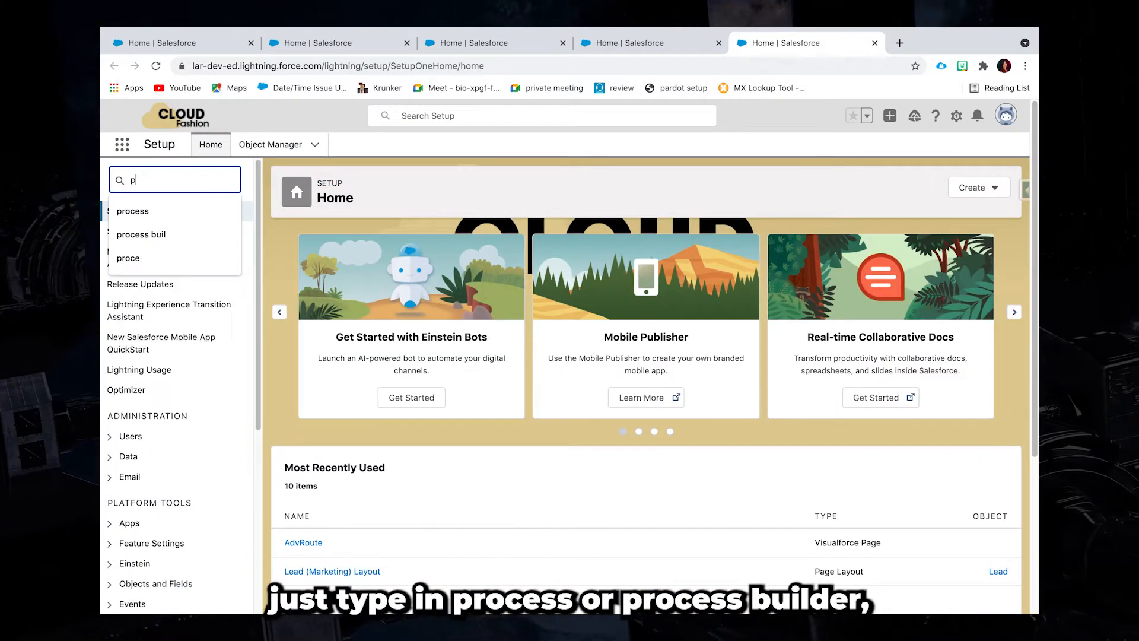
text(rocess buil)
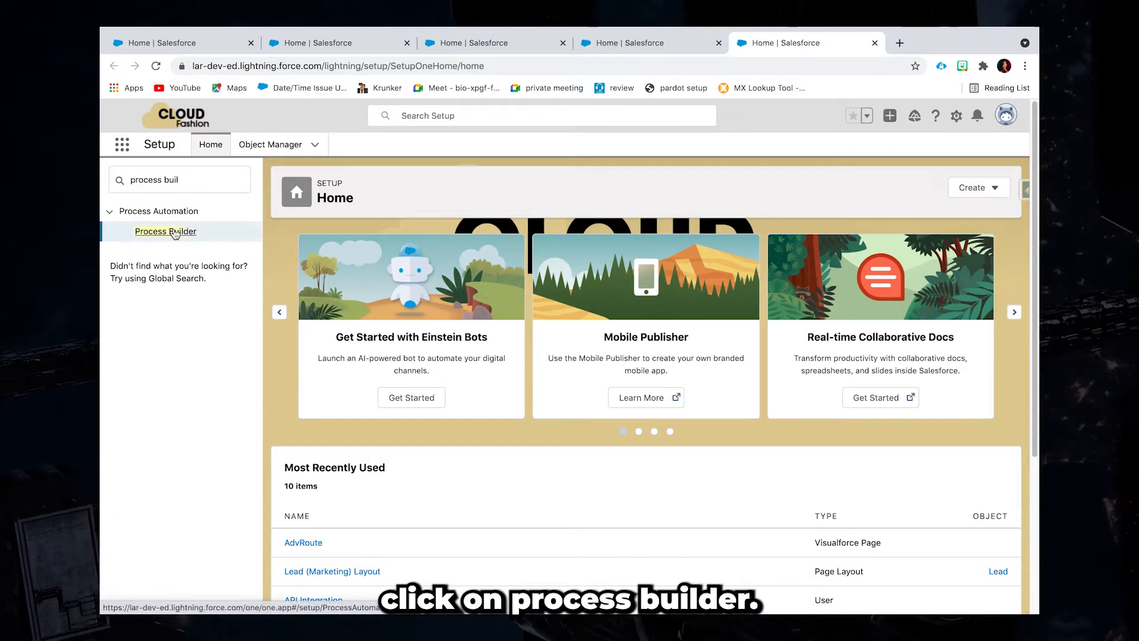
Open version 2 of Lead Process Builder Automation and view its Lead trigger node.
click(165, 230)
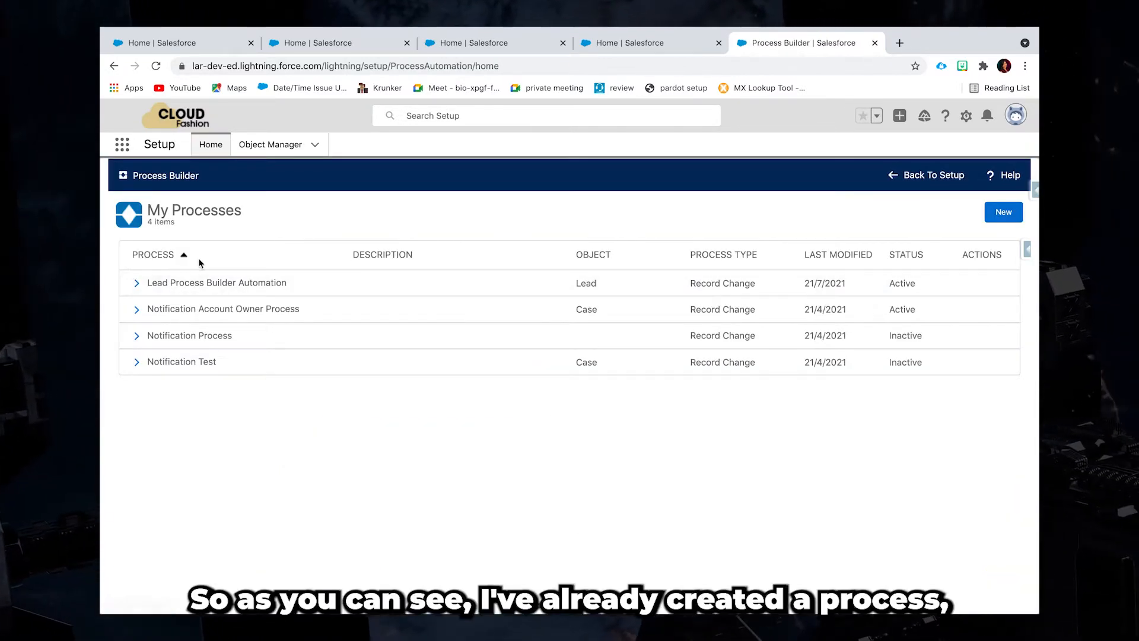
click(137, 283)
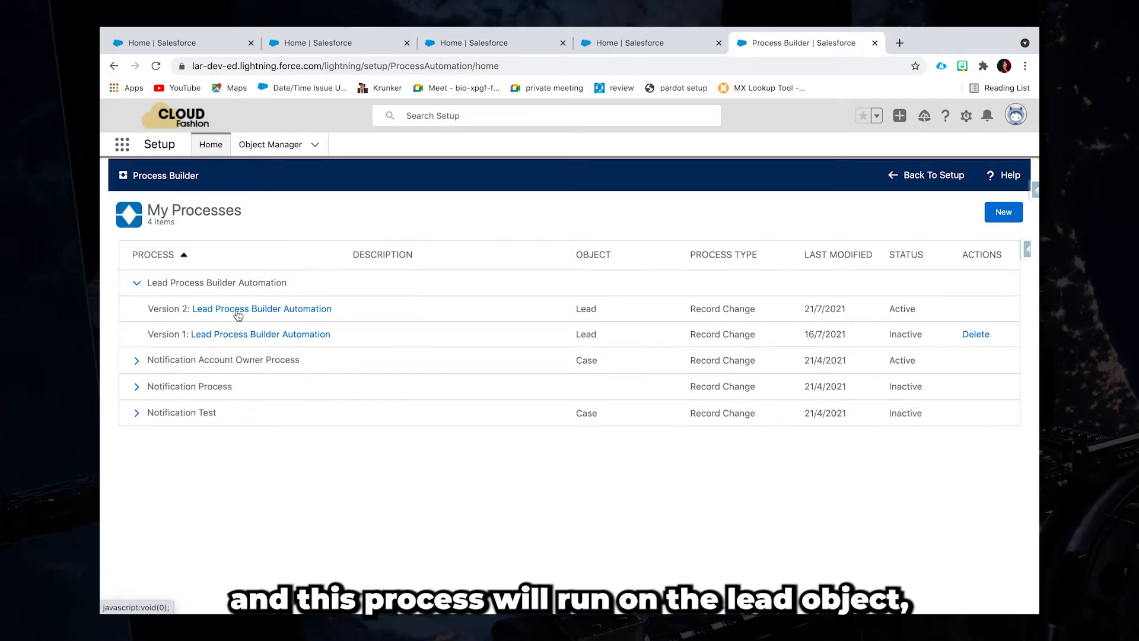
click(261, 308)
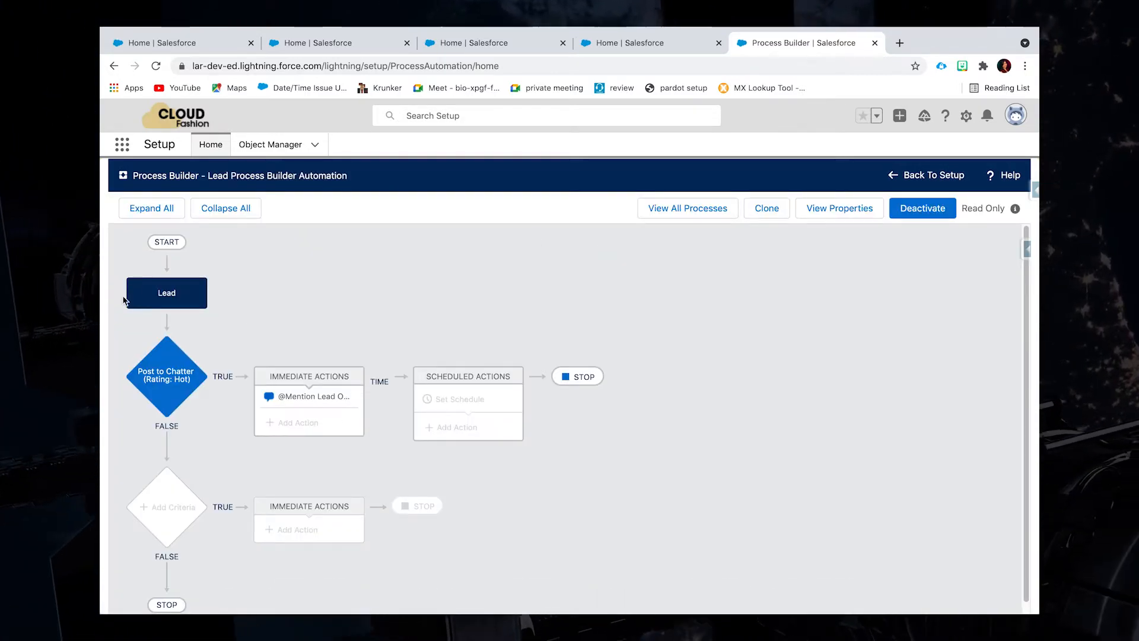
click(166, 293)
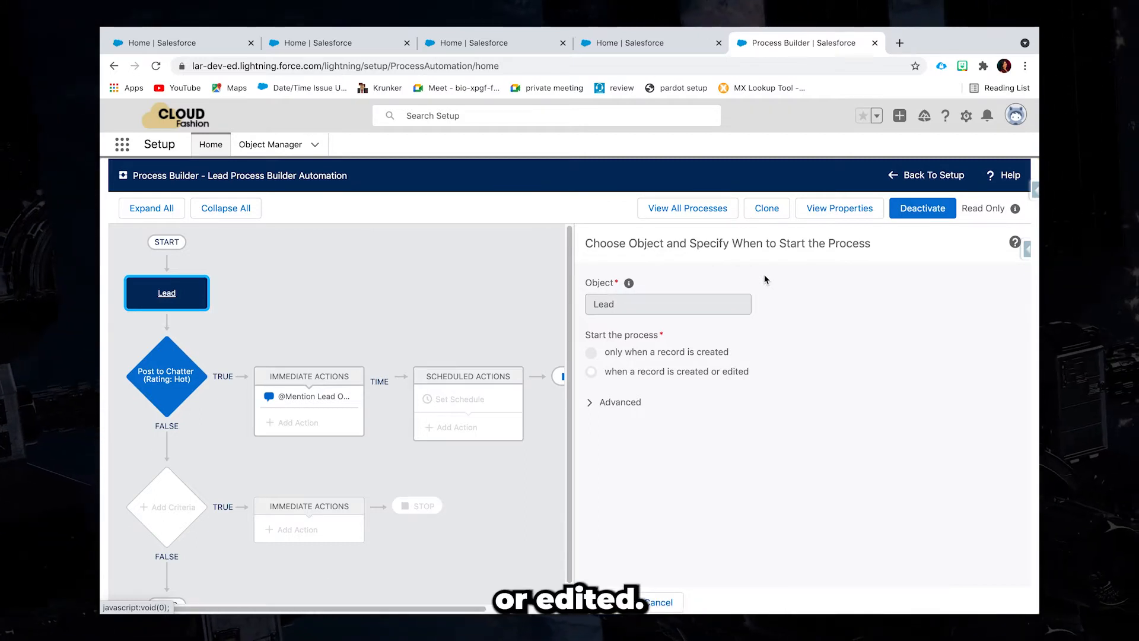
Inspect the Rating: Hot criteria (Lead Rating equals Hot) down to the Advanced section.
click(165, 376)
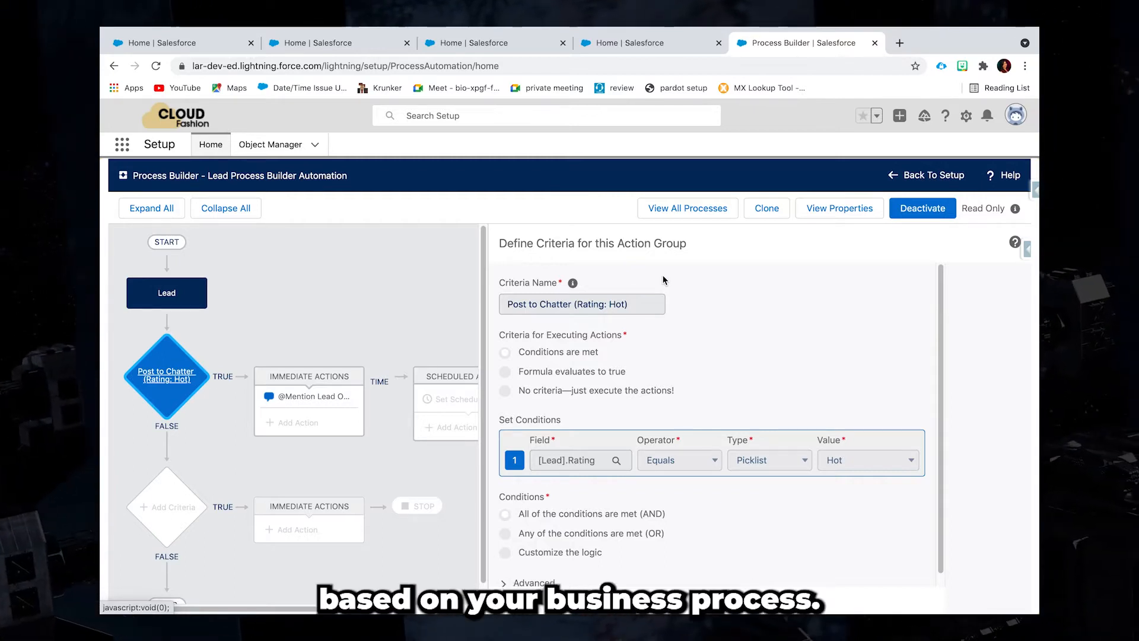
mouse_move(724, 328)
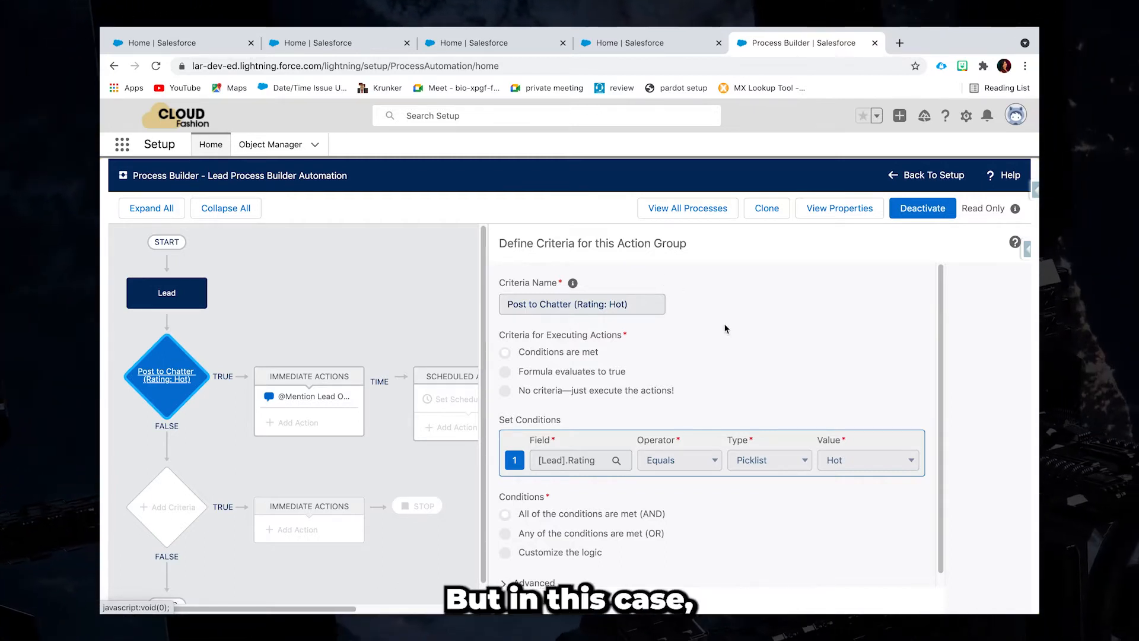
mouse_move(761, 373)
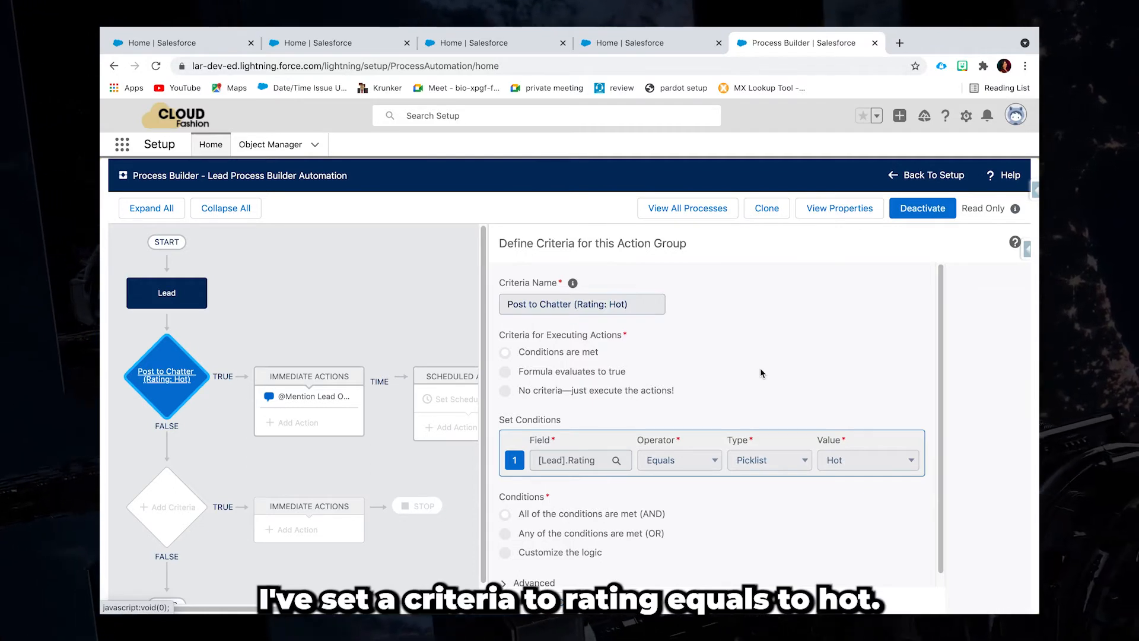
mouse_move(663, 490)
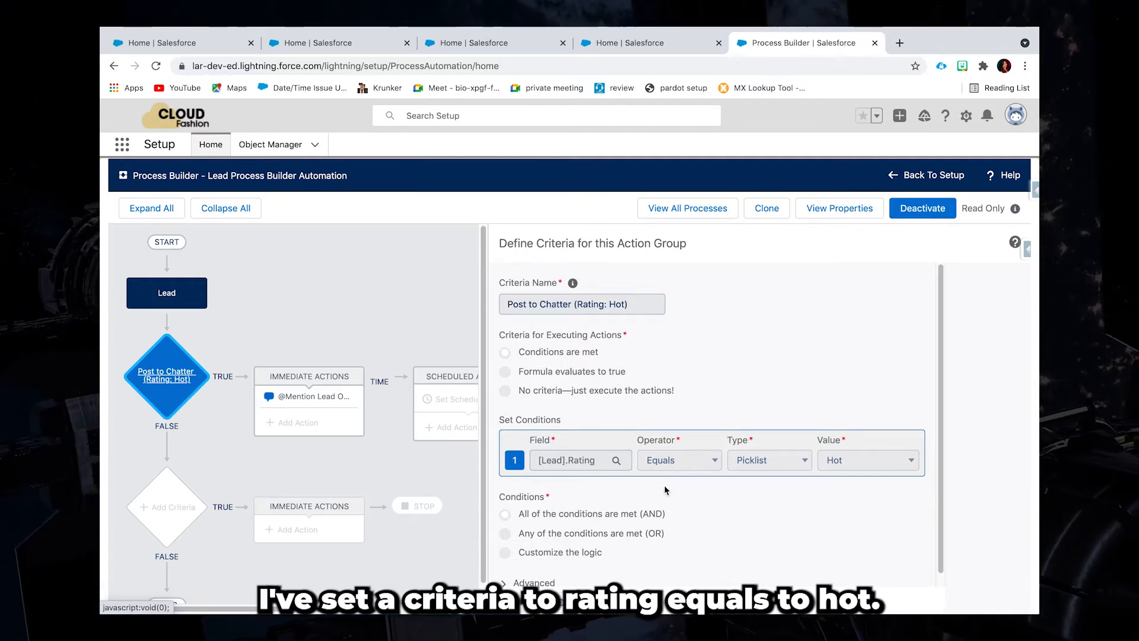
scroll(down, 3)
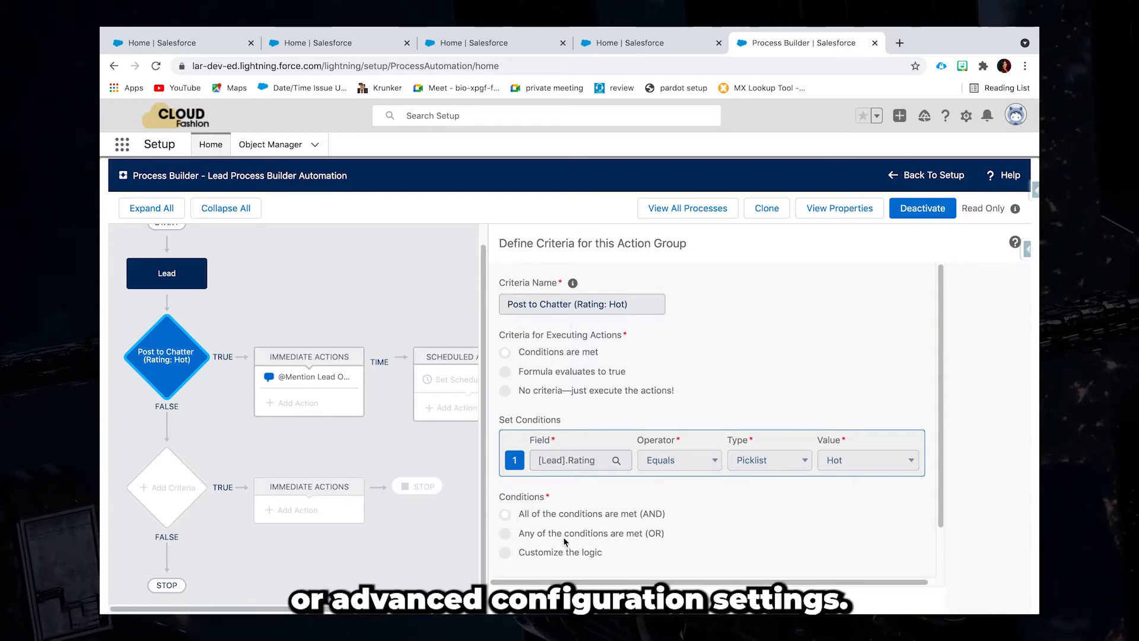
scroll(down, 3)
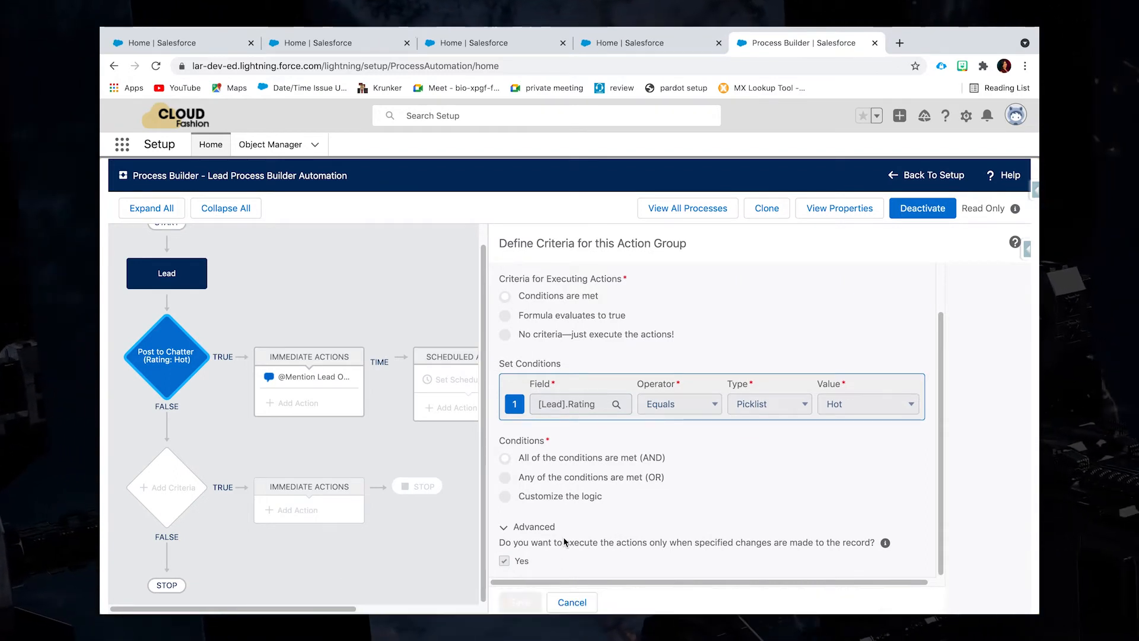
mouse_move(577, 518)
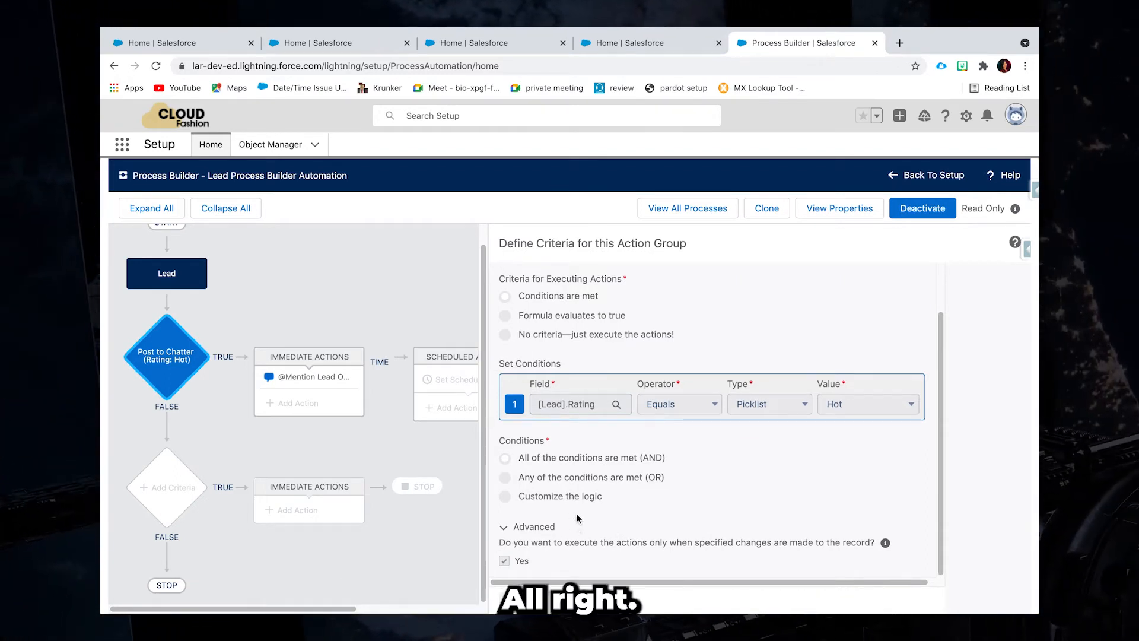
click(309, 376)
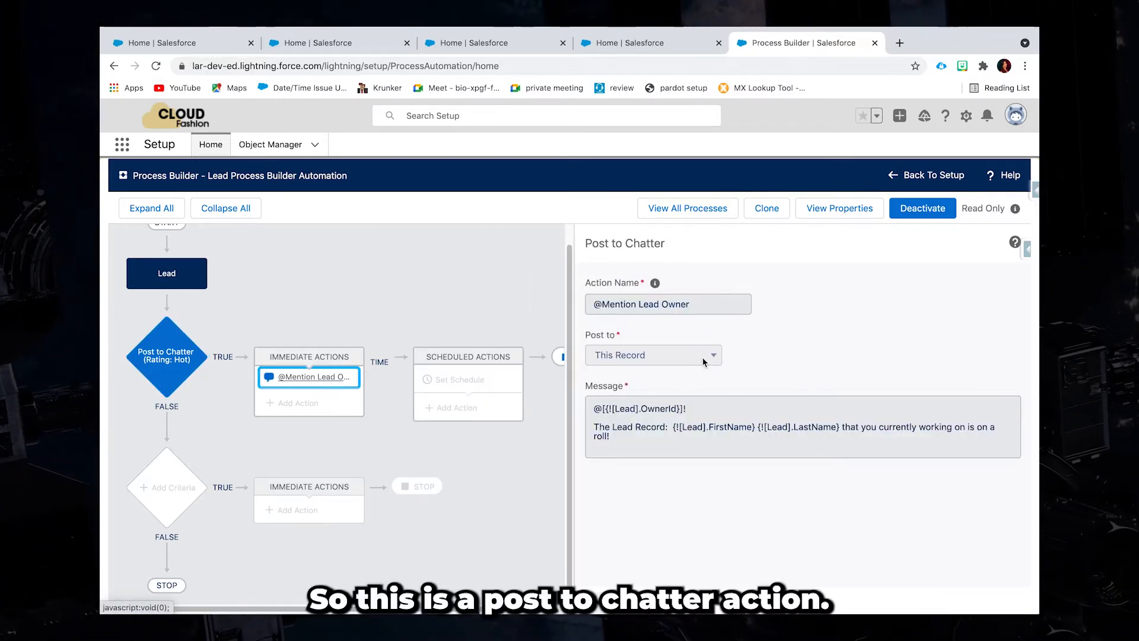
mouse_move(660, 266)
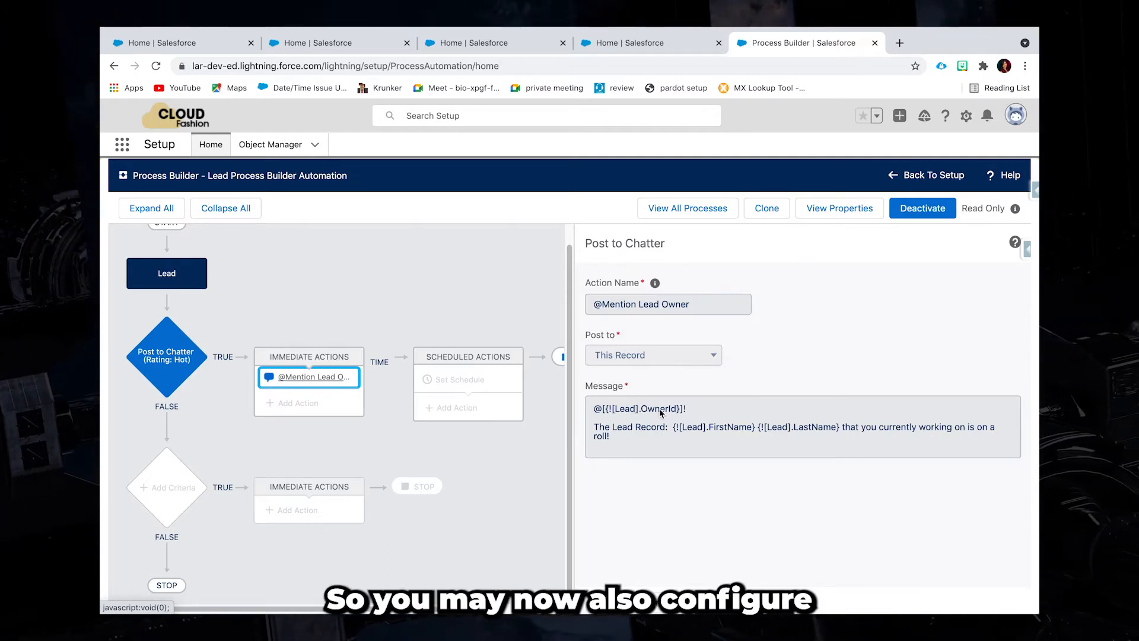
mouse_move(751, 428)
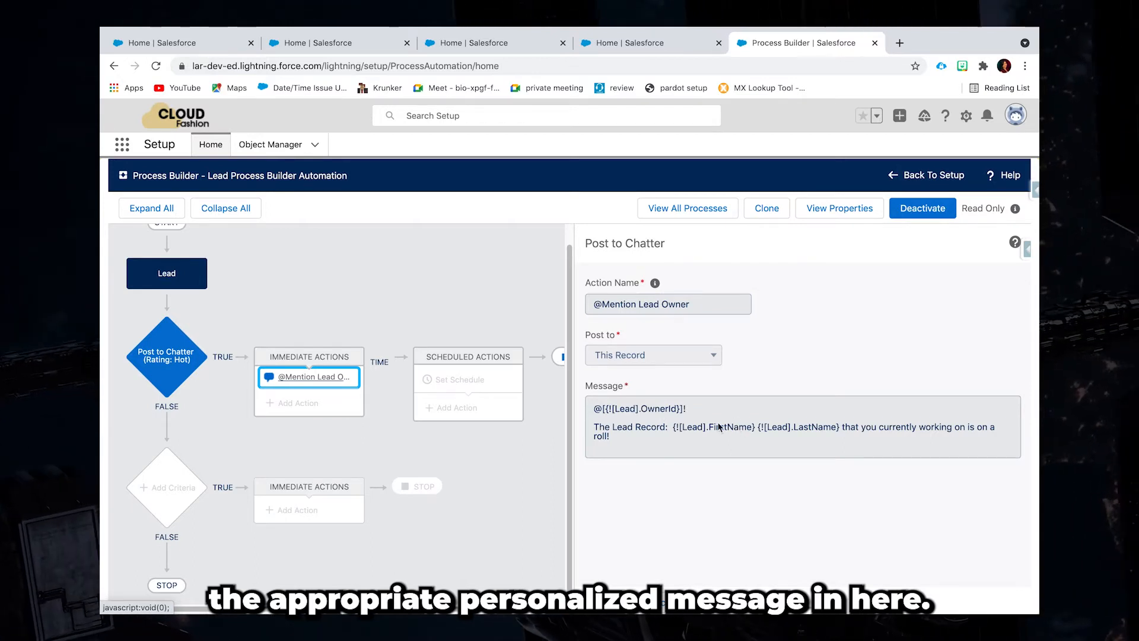
mouse_move(719, 441)
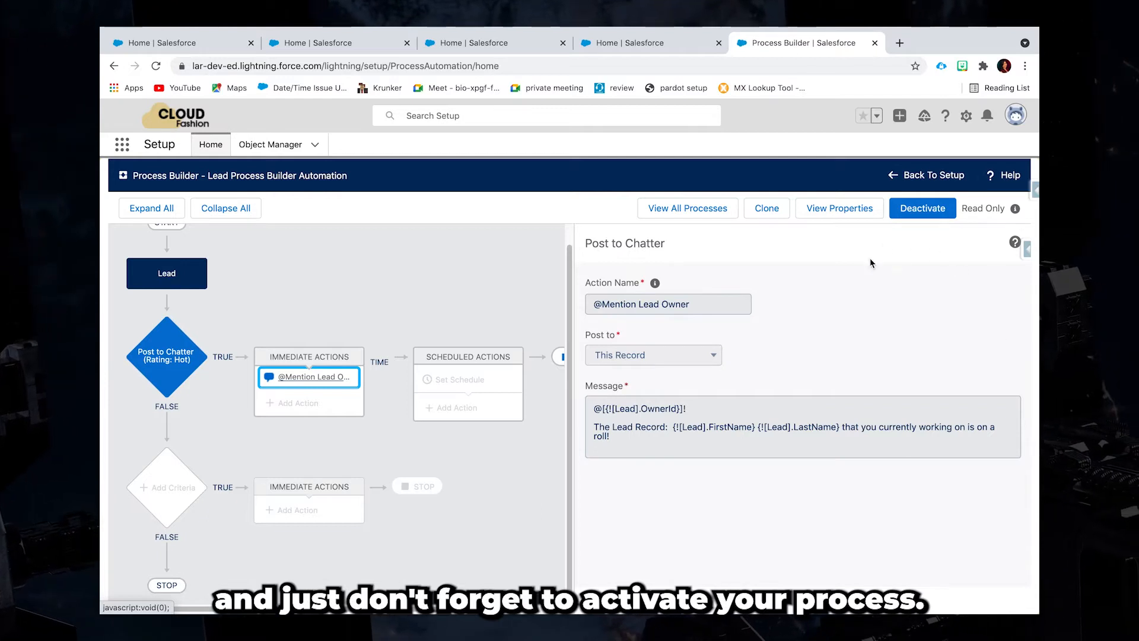
mouse_move(926, 240)
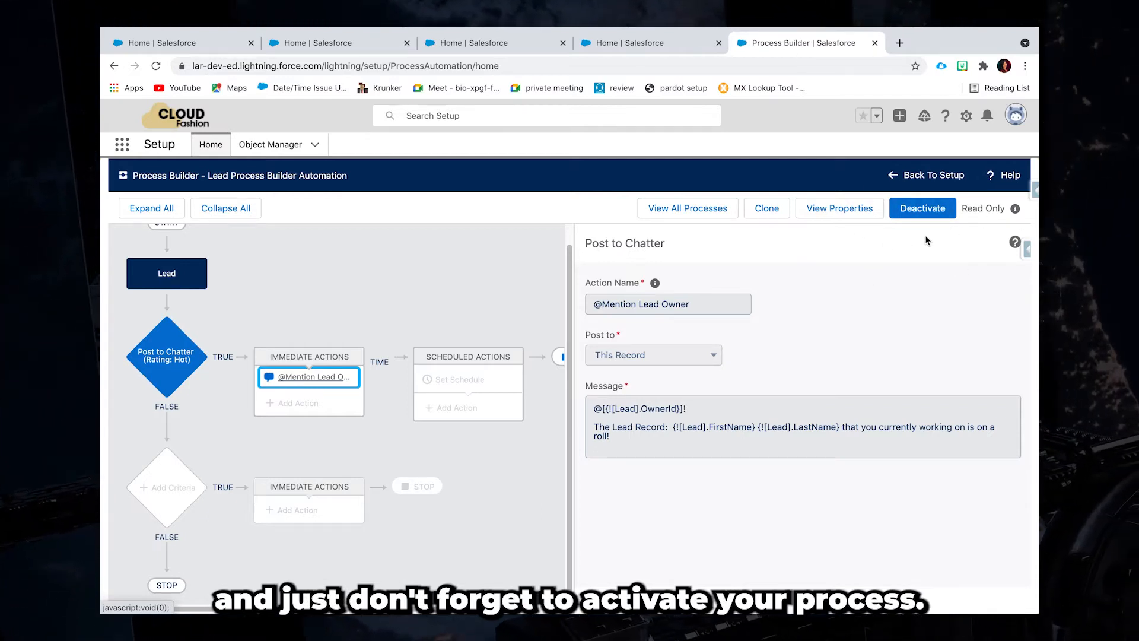
mouse_move(884, 259)
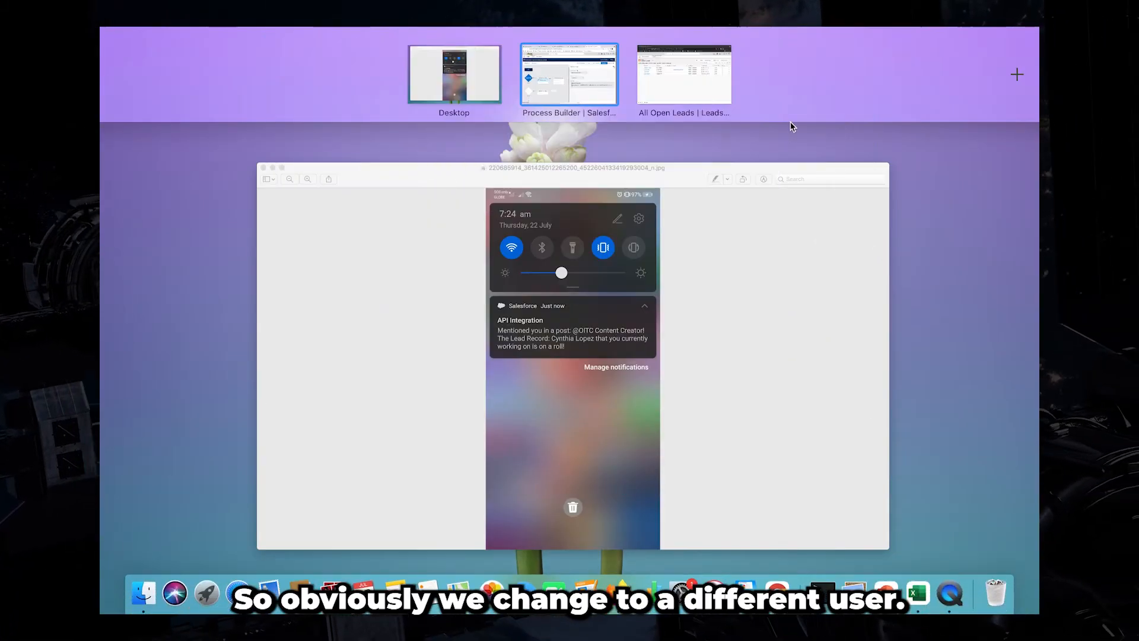
Switch to the browser window showing All Open Leads.
click(682, 74)
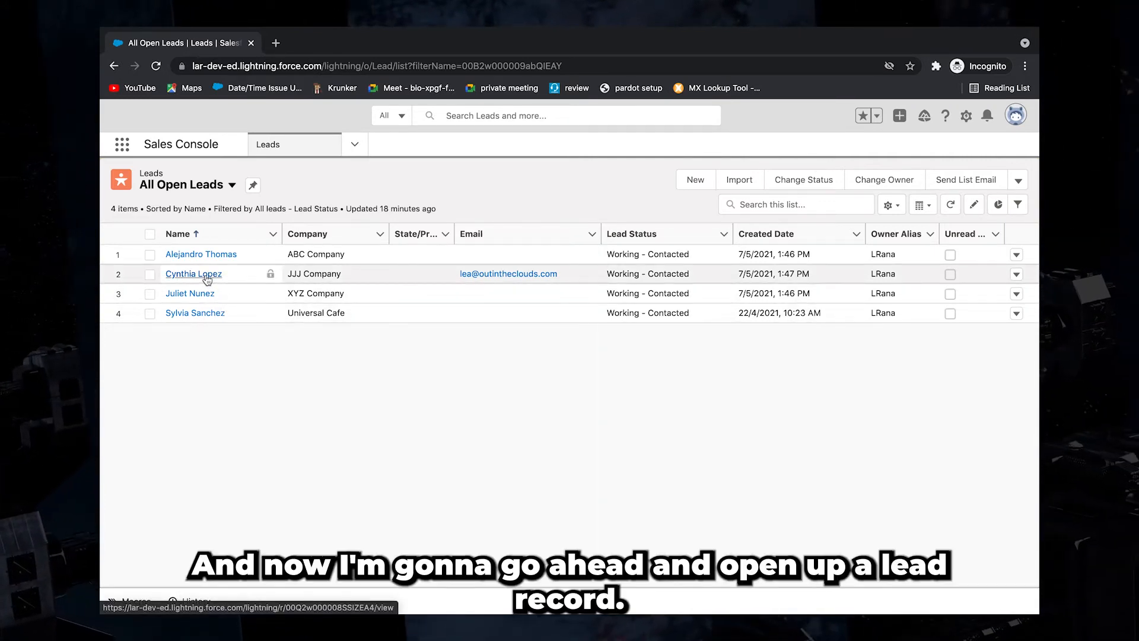
mouse_move(194, 274)
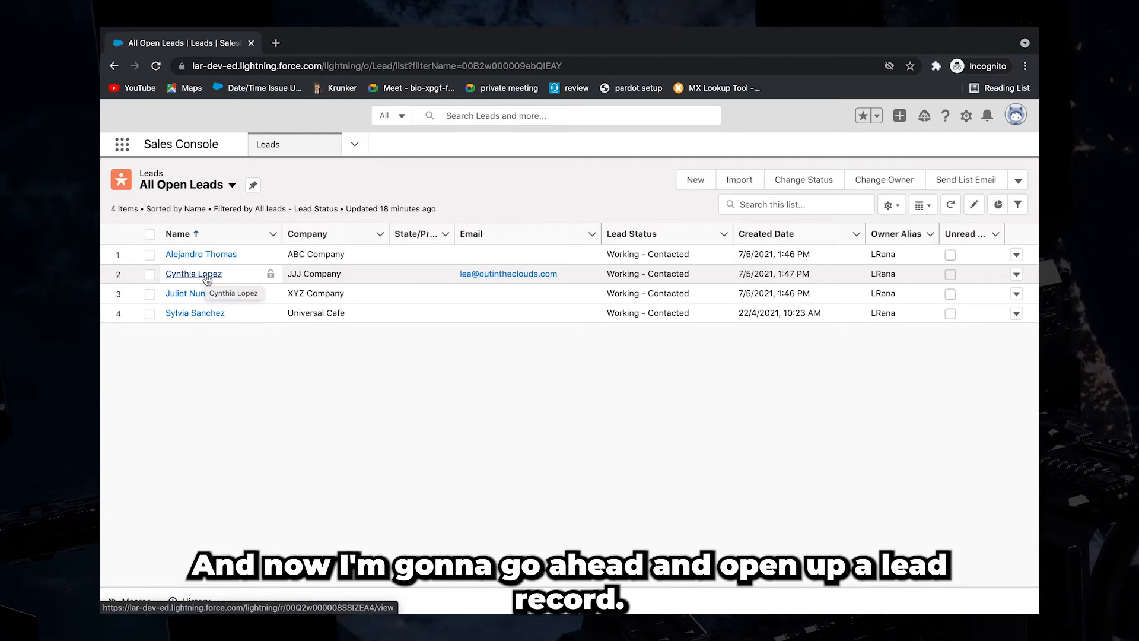
click(193, 274)
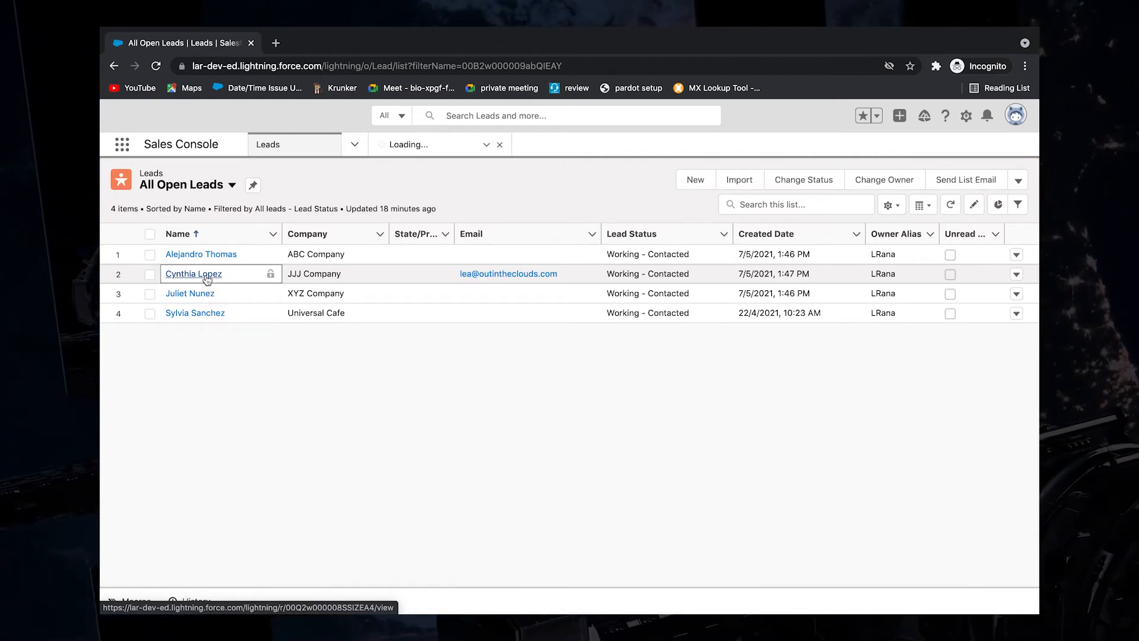
click(194, 274)
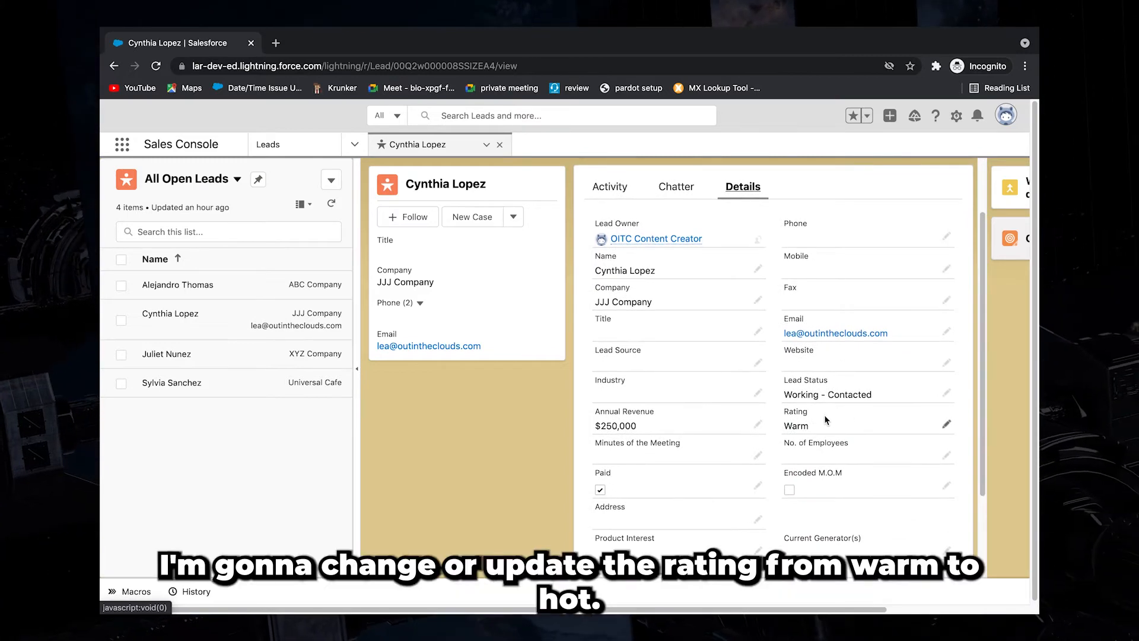
mouse_move(805, 421)
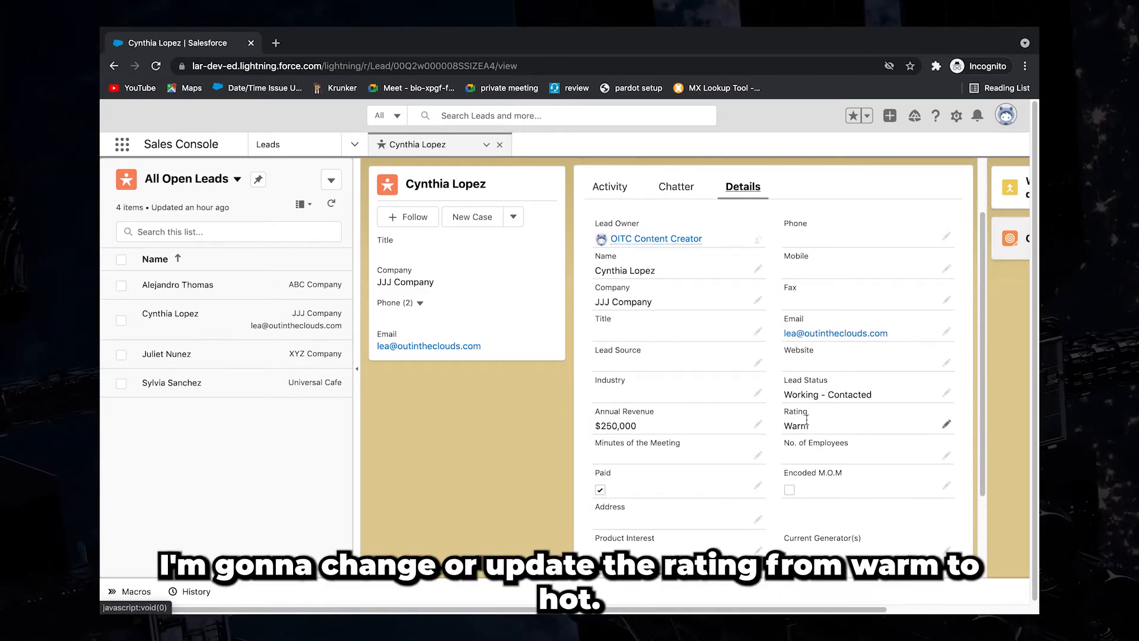
Change the lead's Rating from Warm to Hot and save.
click(947, 422)
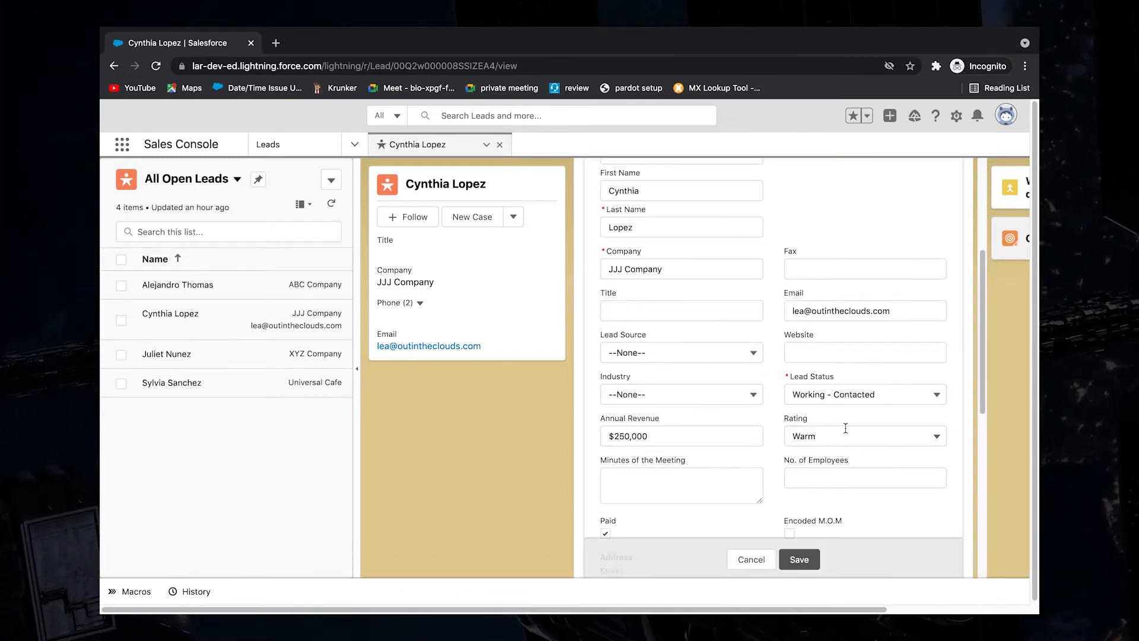
click(863, 435)
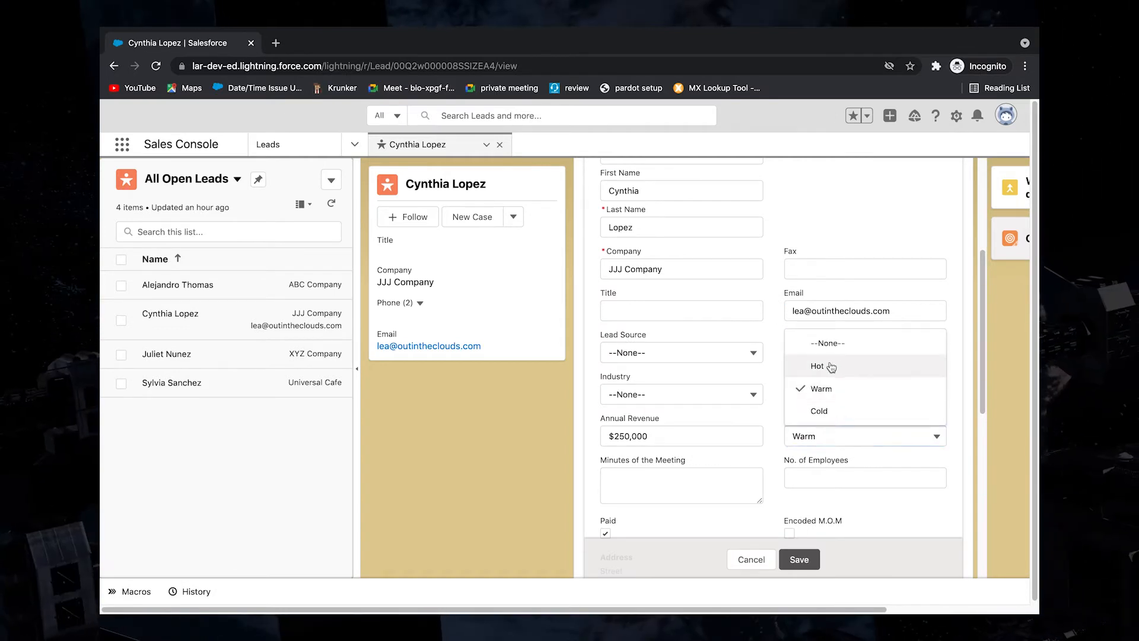
click(818, 366)
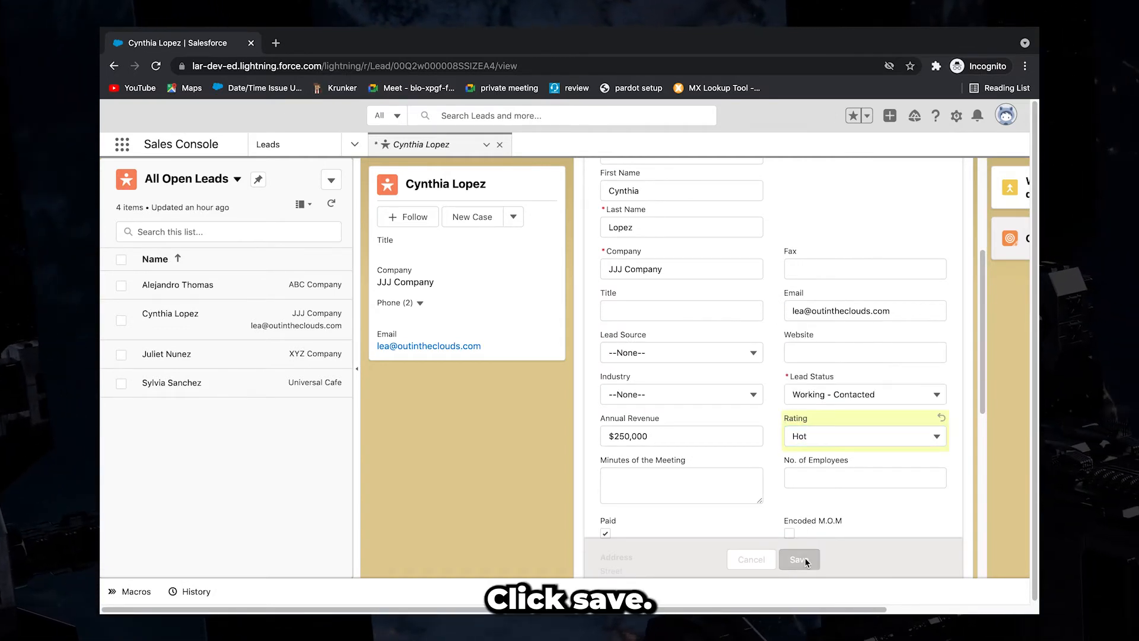
click(799, 559)
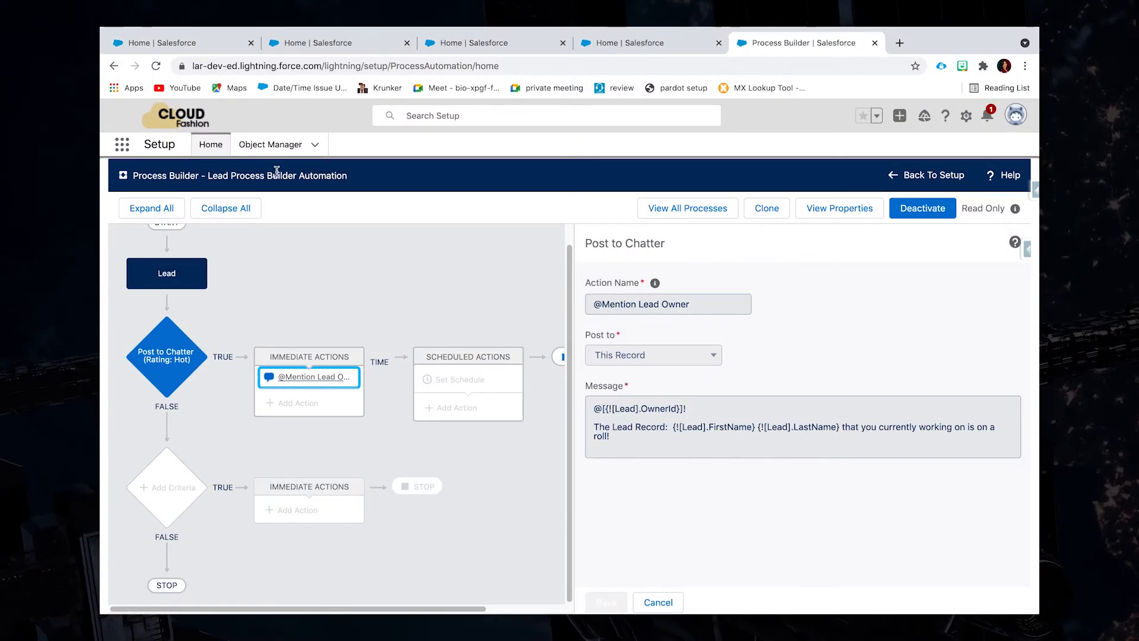
click(211, 144)
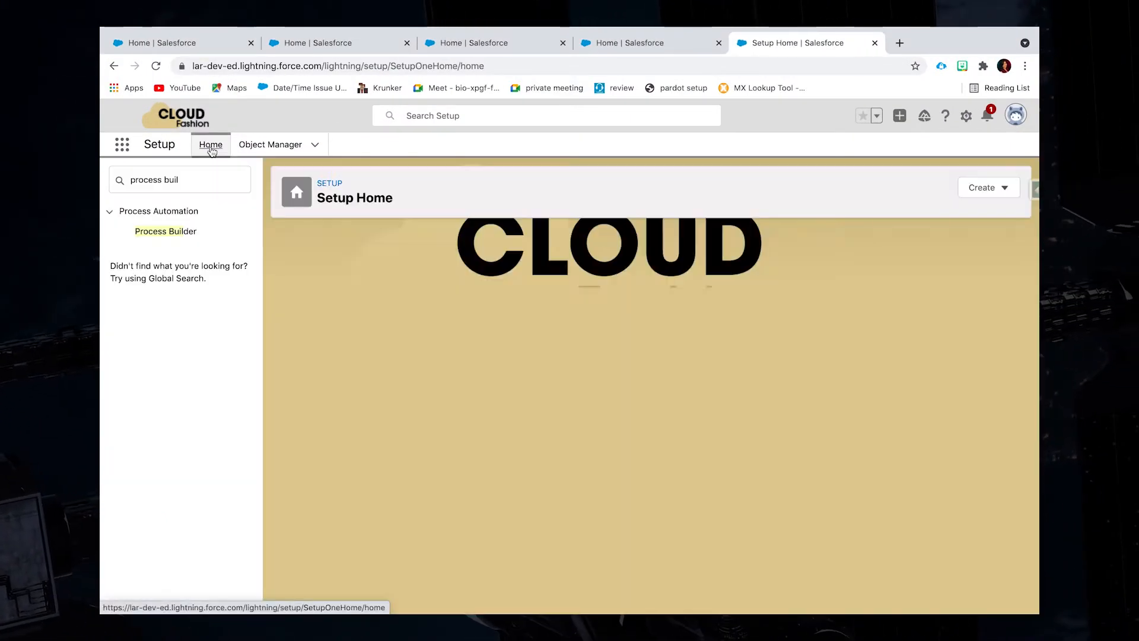
click(211, 144)
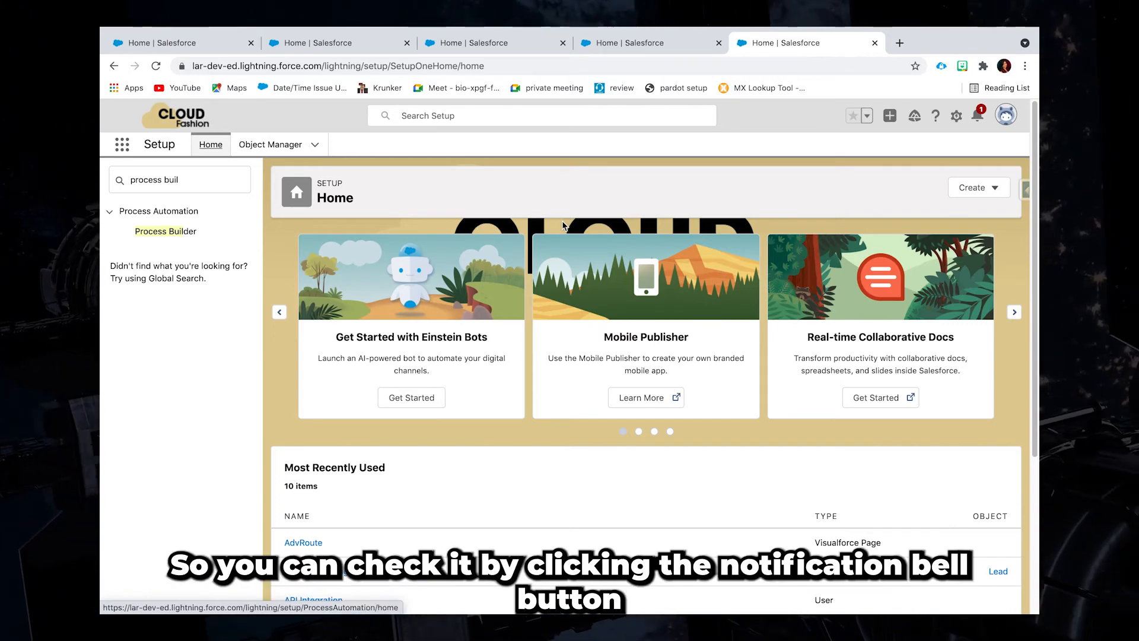
mouse_move(973, 131)
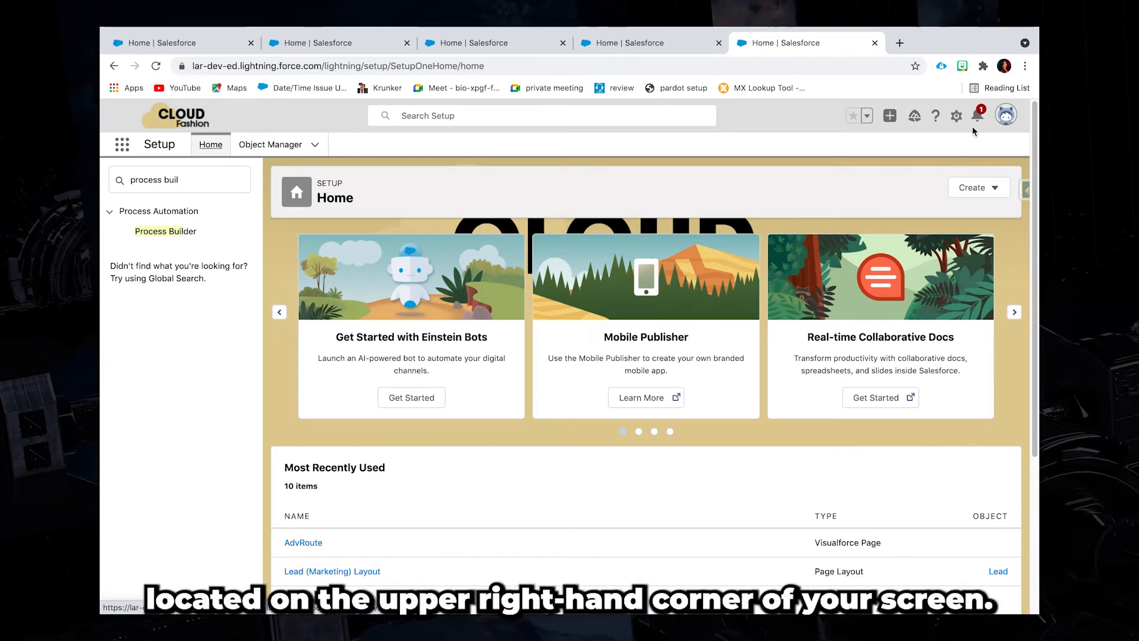
mouse_move(978, 114)
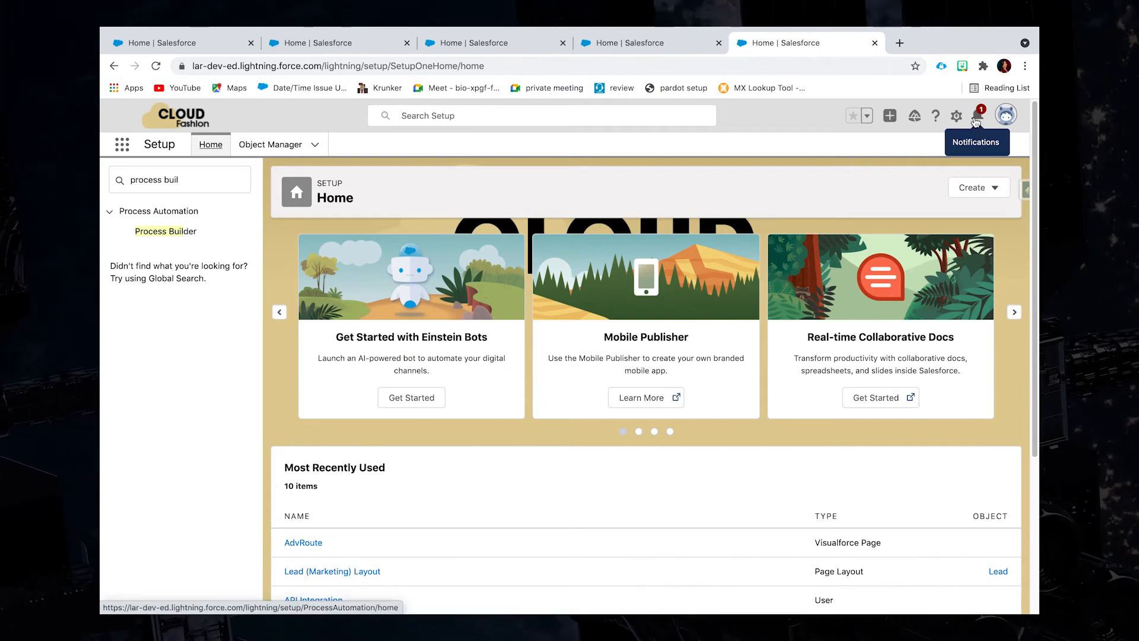
click(976, 116)
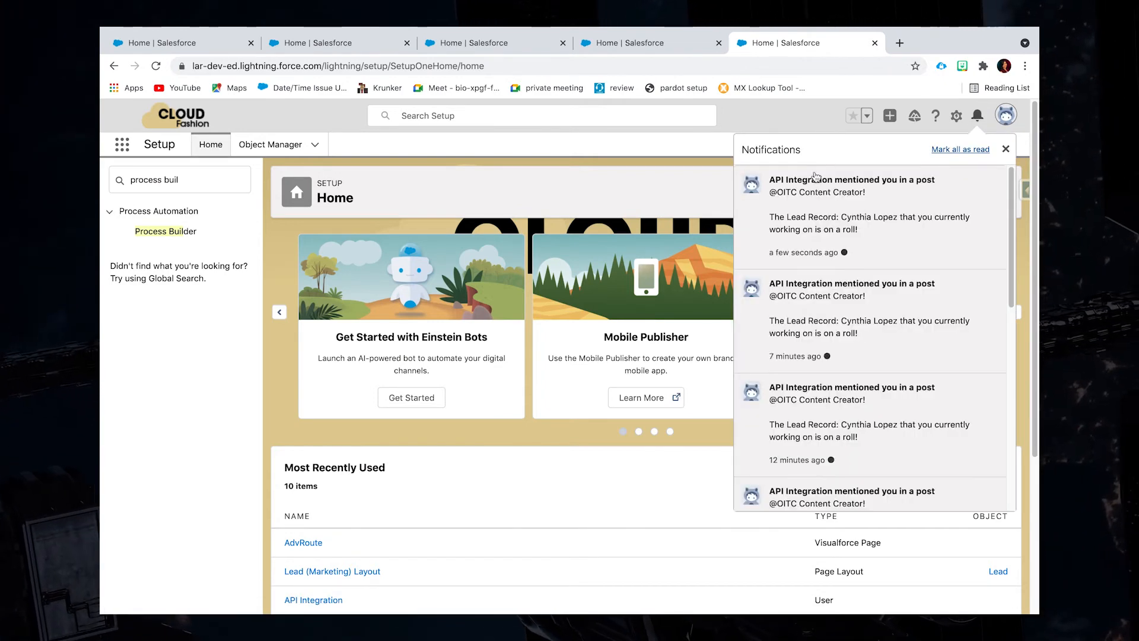